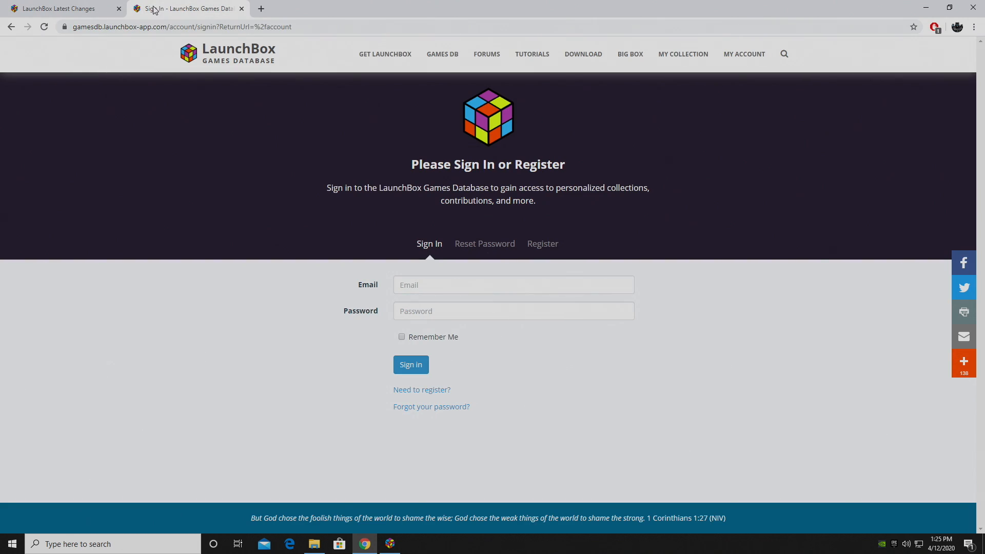
mouse_move(168, 91)
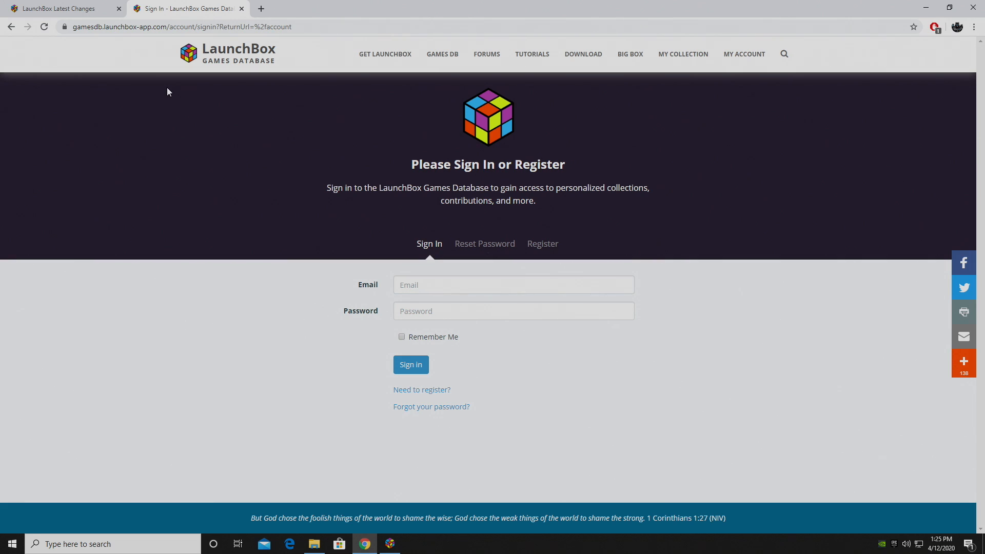
mouse_move(421, 390)
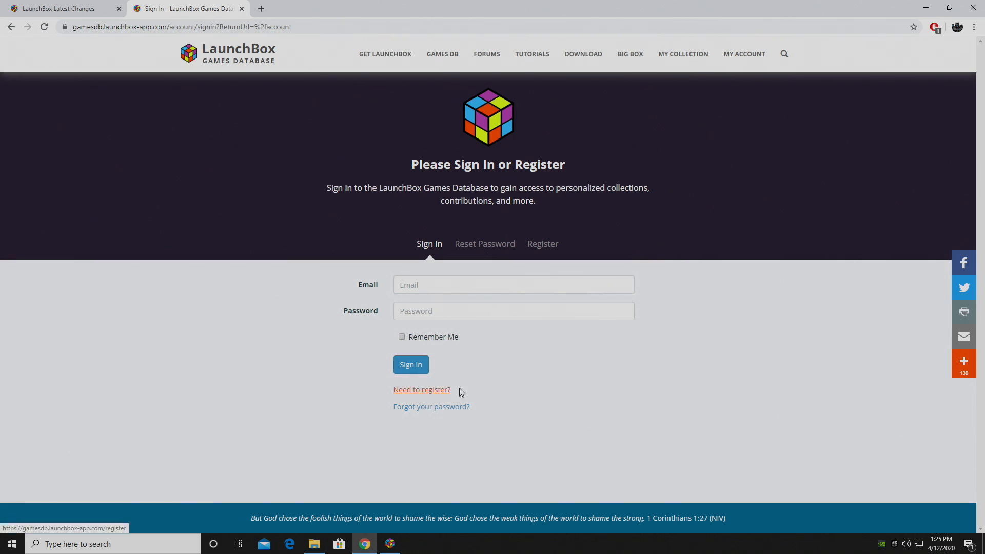
mouse_move(473, 386)
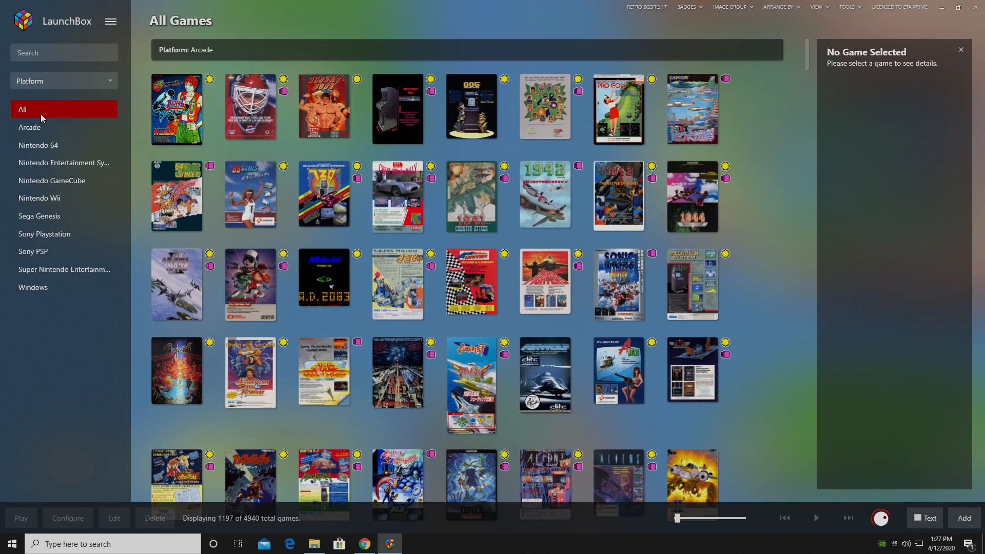
- Filter the library to the 584 Arcade games and open 1942 (Revision B)'s community leaderboards
left_click(30, 127)
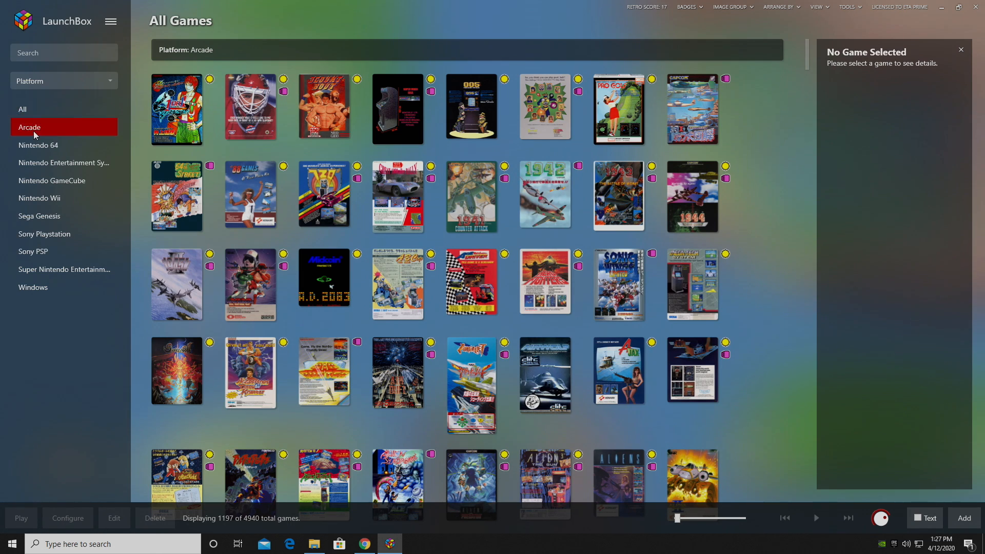
left_click(30, 127)
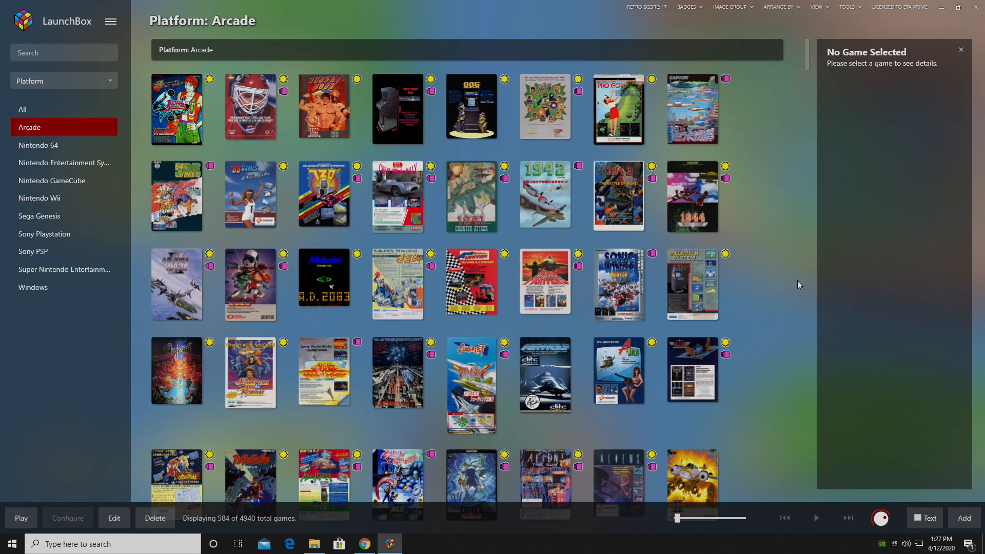
mouse_move(544, 202)
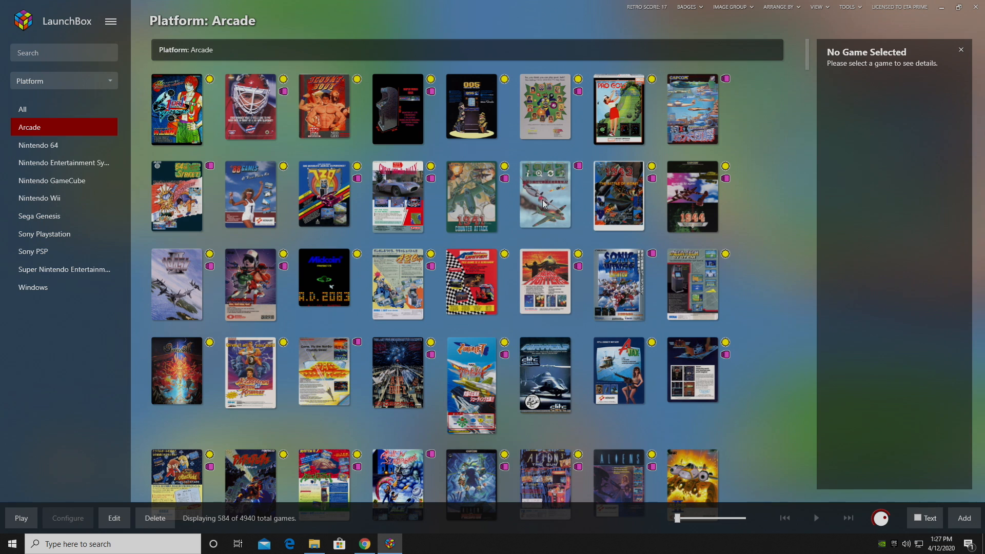
left_click(544, 196)
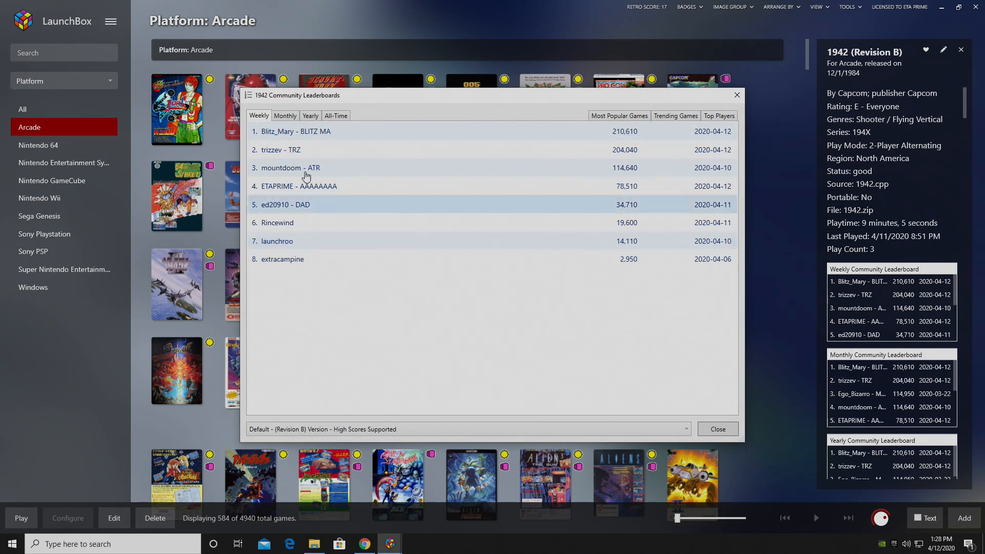
- Browse 1942's monthly and yearly rankings, plus Most Popular, Trending Games and Top Players lists
left_click(285, 115)
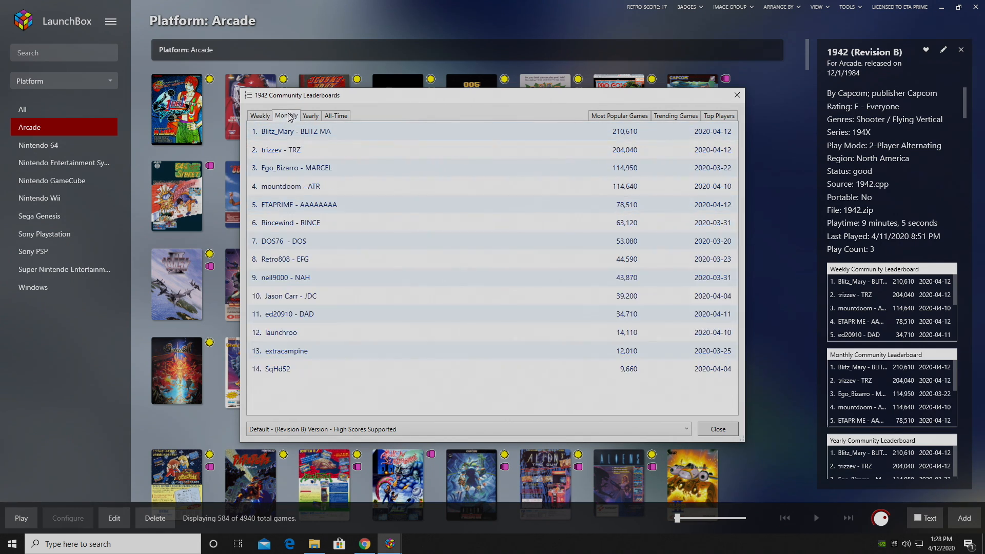
left_click(310, 116)
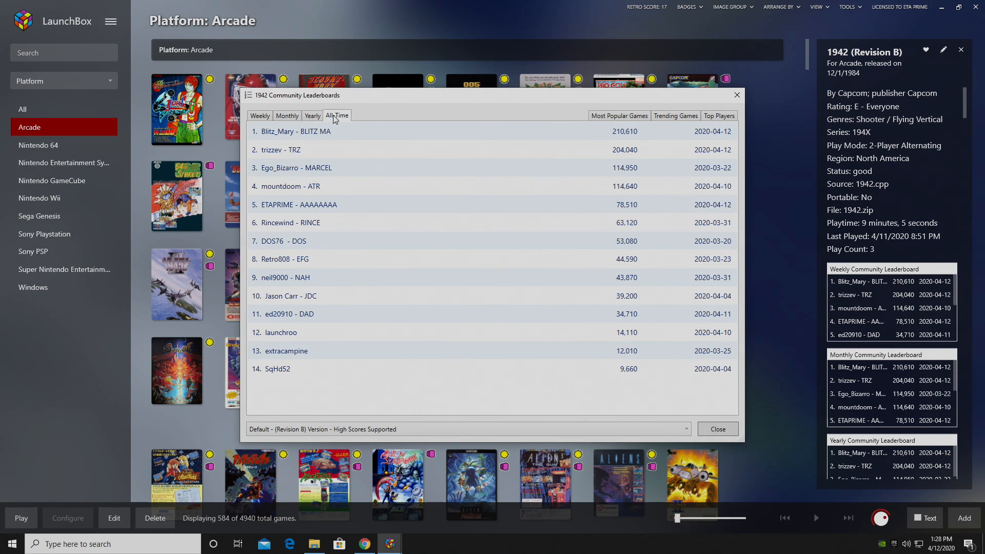
left_click(619, 115)
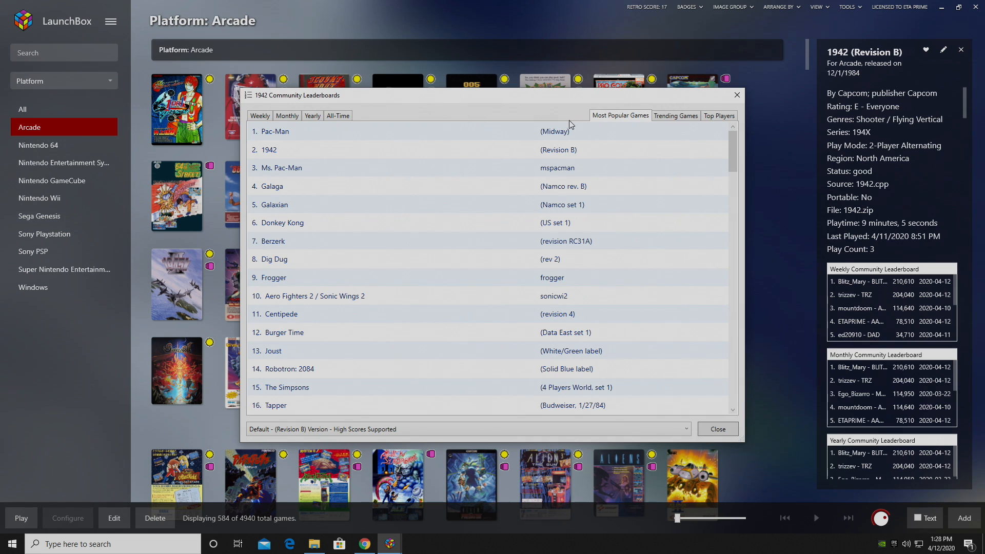
left_click(675, 115)
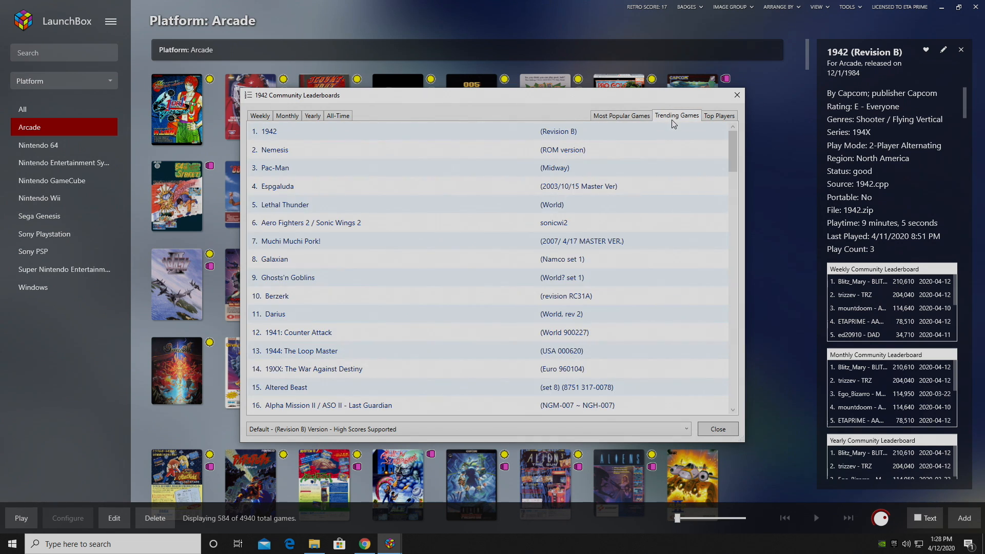
left_click(719, 115)
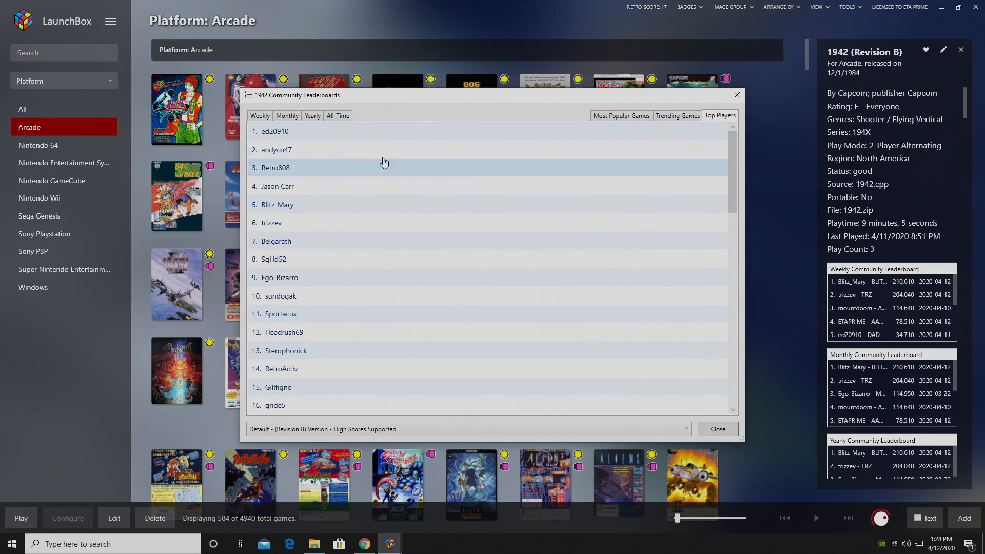
scroll("down", 3)
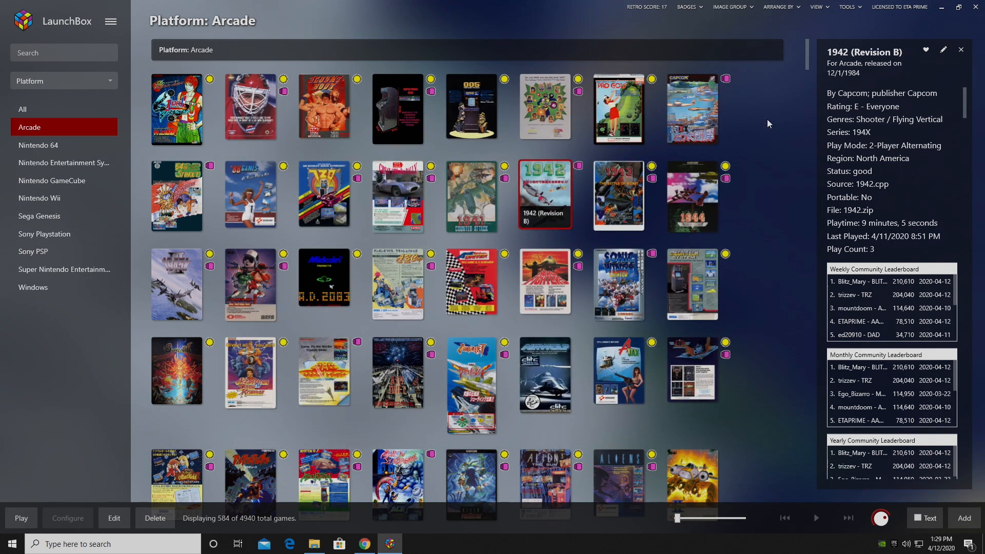
mouse_move(753, 137)
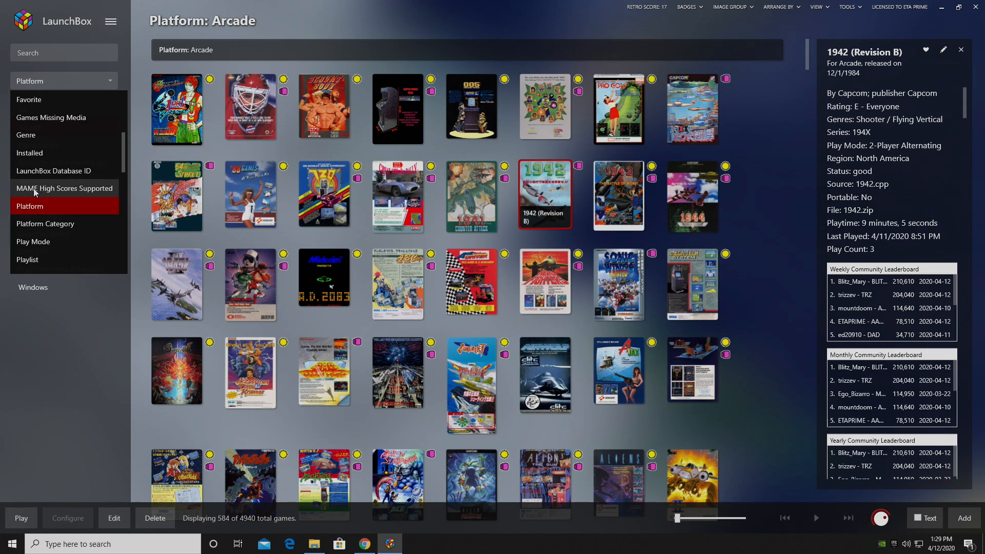
- Filter the library to MAME High Scores Supported games and select Altered Beast
left_click(64, 188)
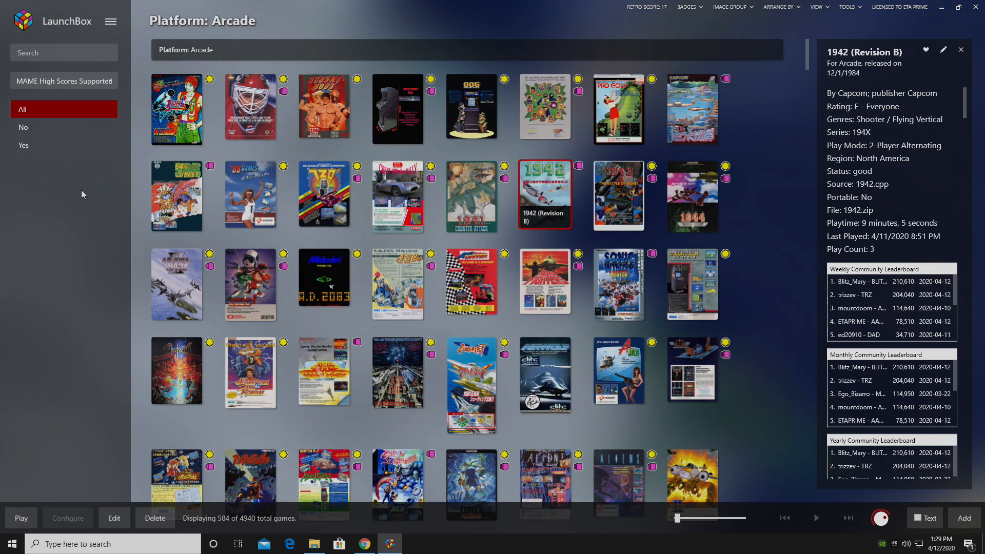
left_click(24, 145)
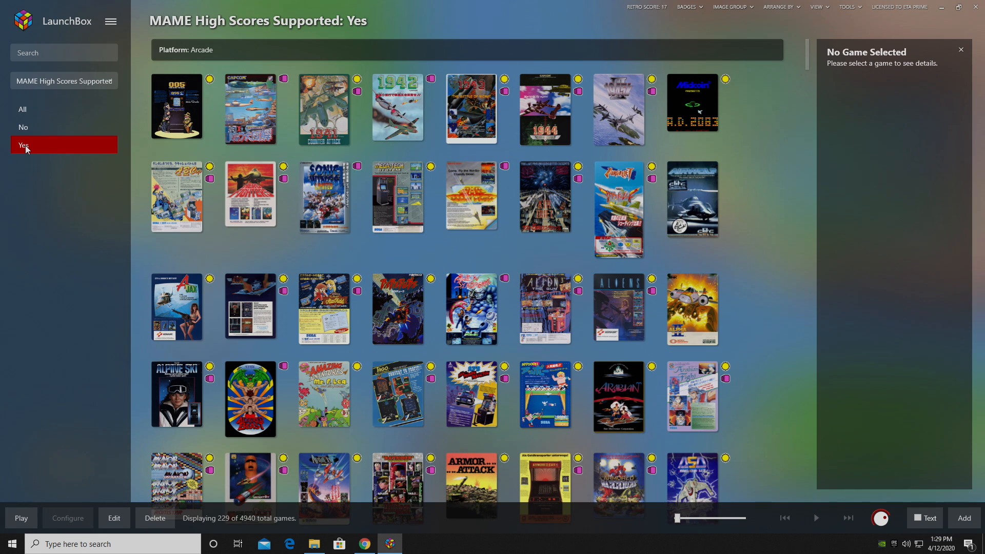
left_click(250, 399)
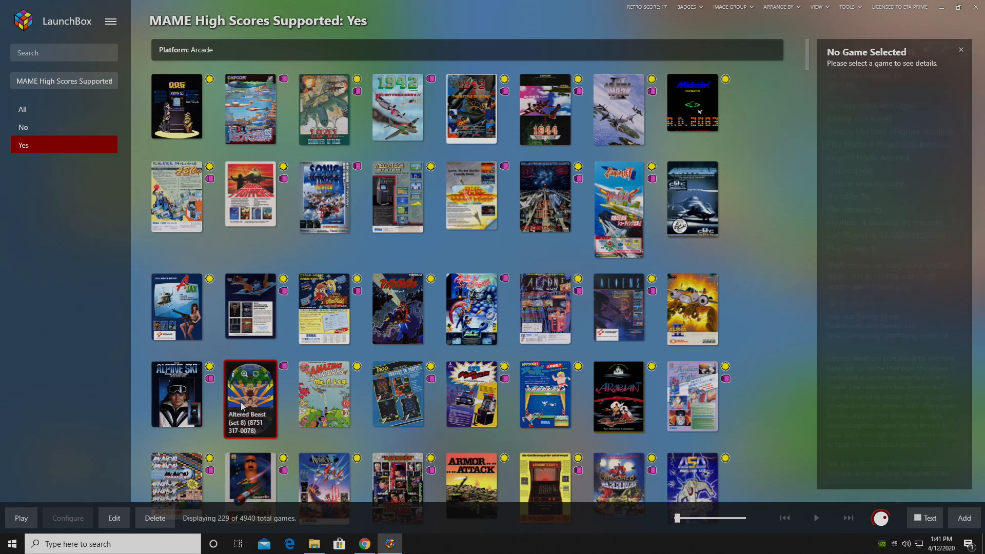
left_click(250, 399)
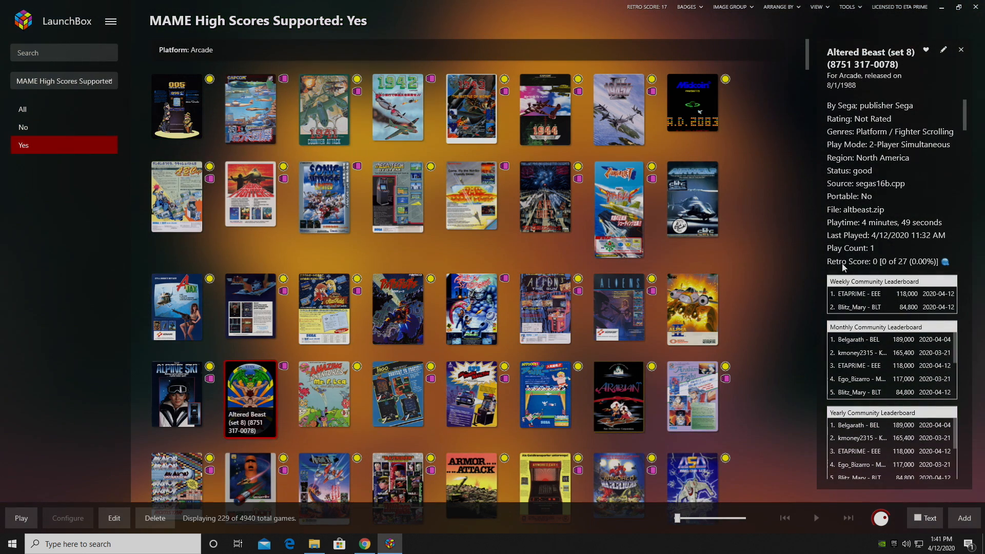
mouse_move(836, 267)
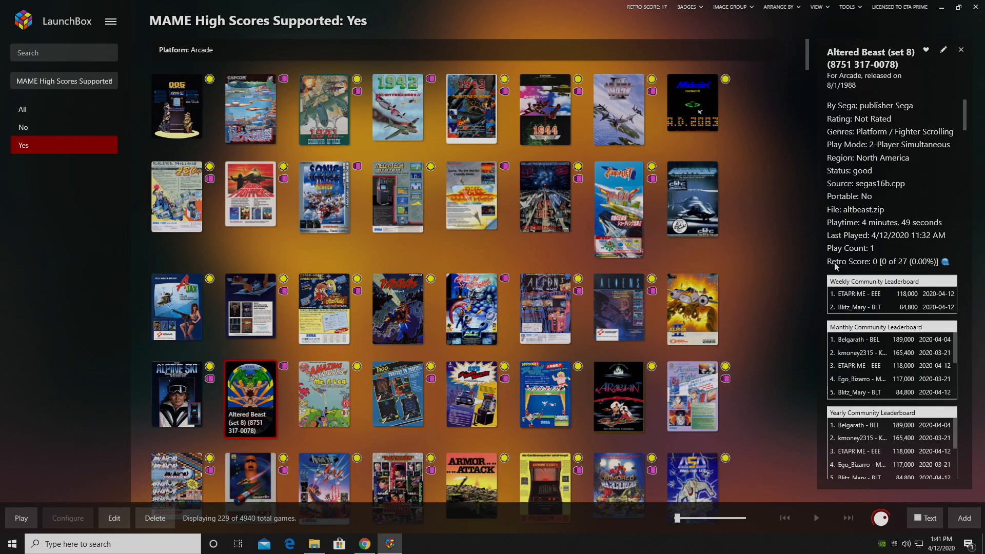
left_click(111, 21)
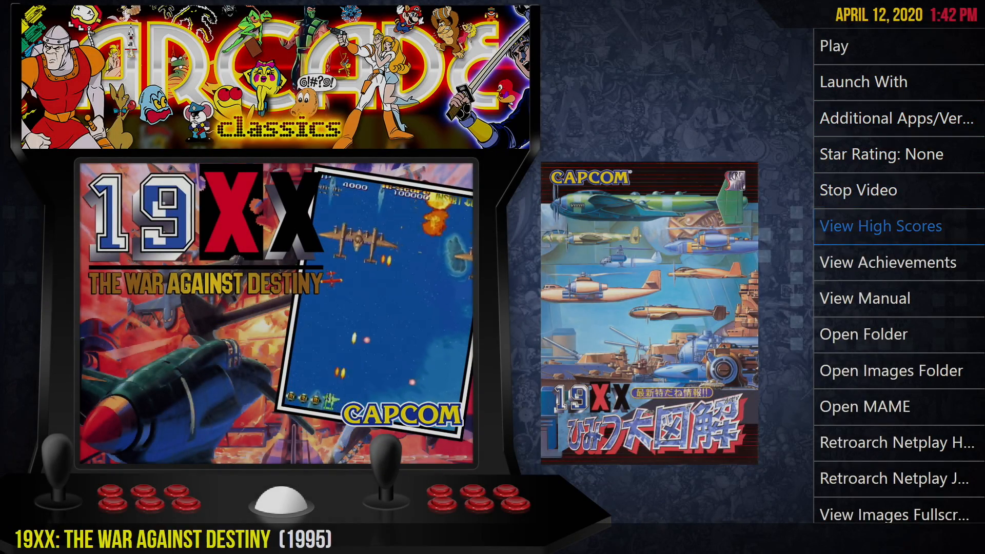
- View 19XX: The War Against Destiny's high scores on the Monthly, All-Time and Trending Games tabs
left_click(879, 227)
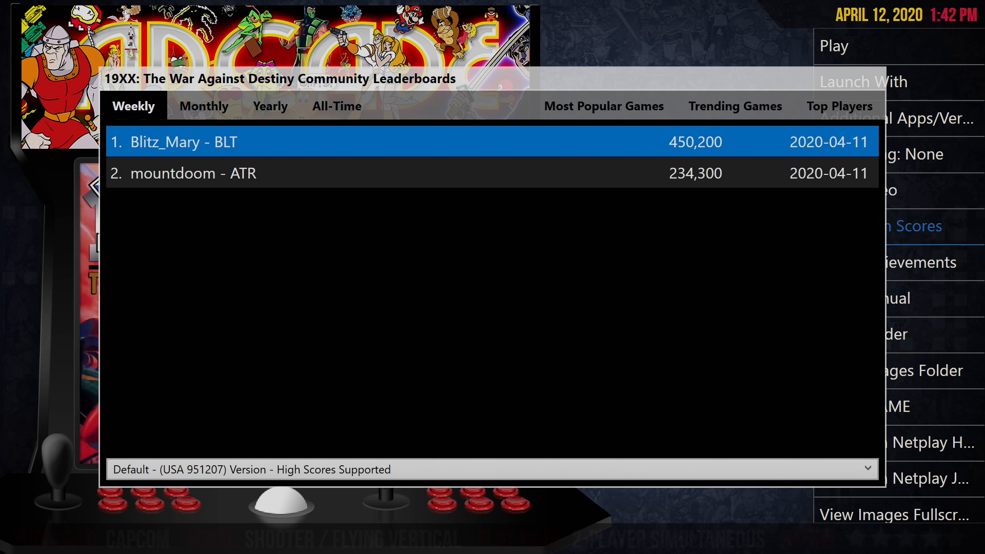
left_click(203, 106)
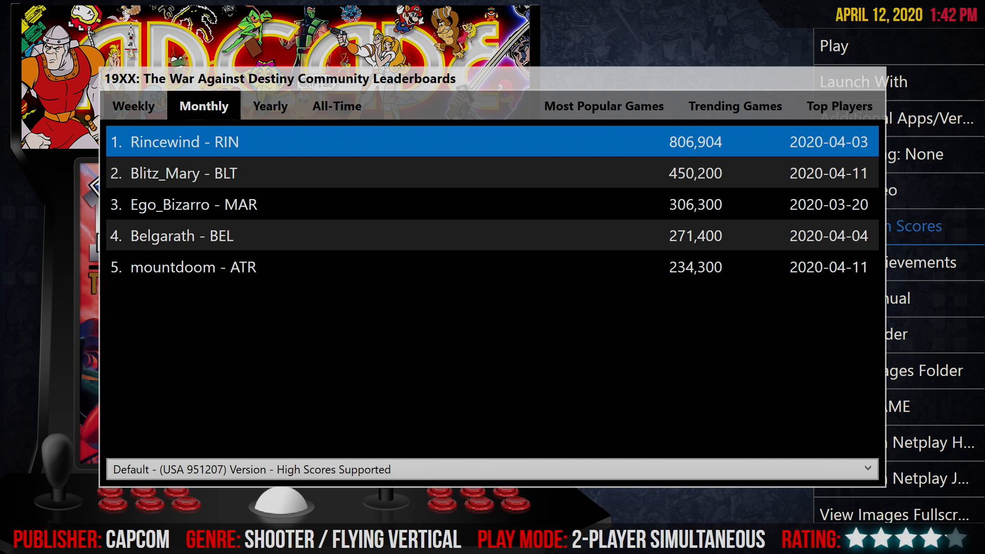
left_click(336, 106)
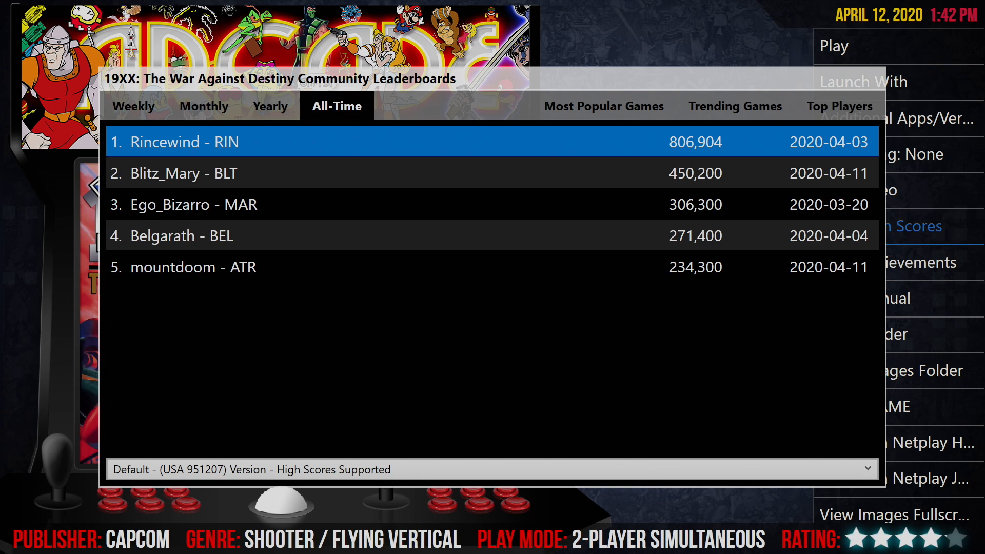
left_click(734, 106)
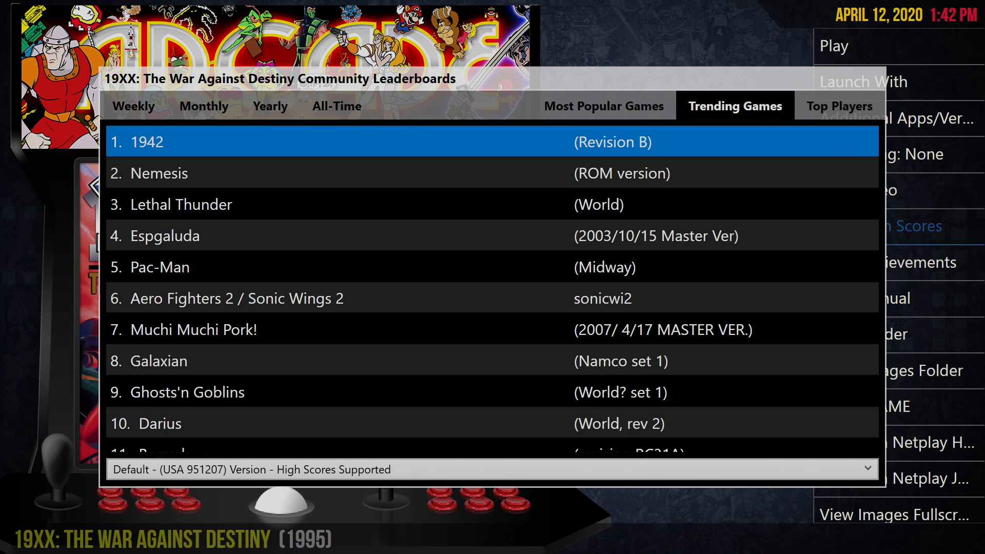
left_click(839, 106)
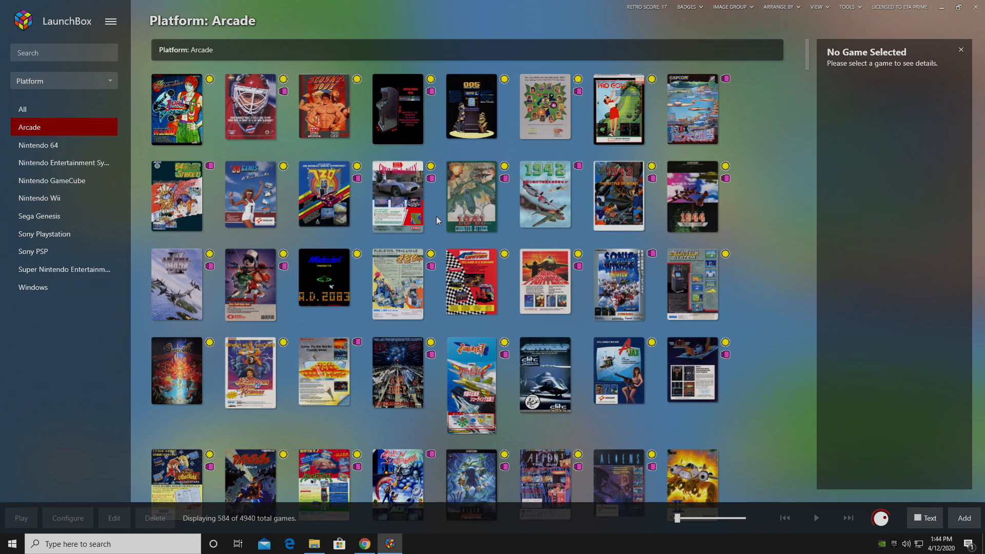
- Open the Cloud > Connect to the LaunchBox Games Database sign-in window, then close it
left_click(112, 22)
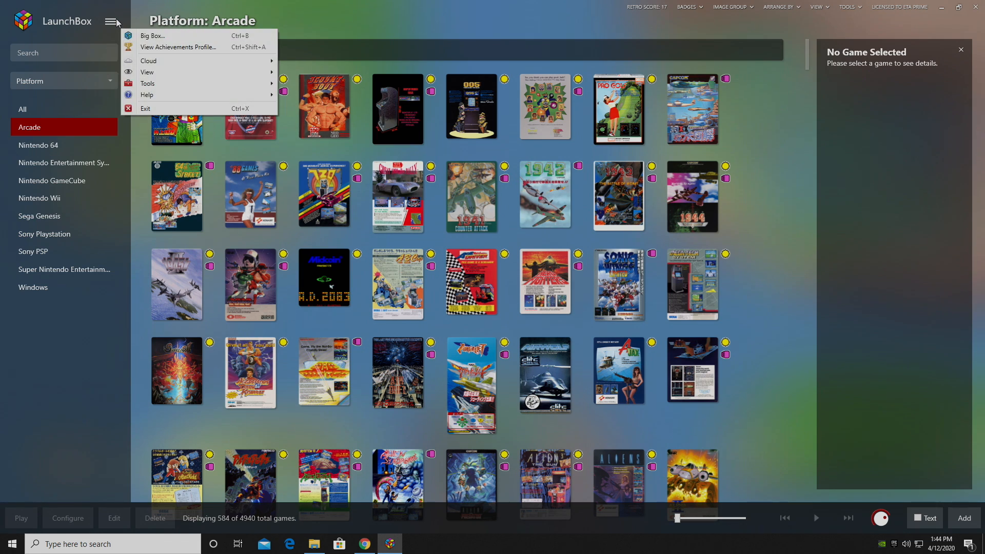
mouse_move(149, 60)
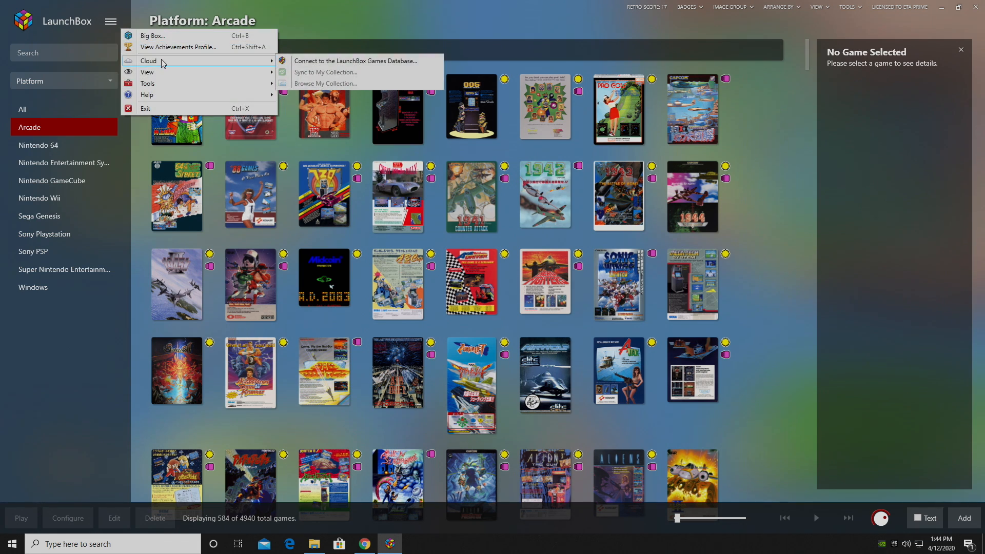
mouse_move(330, 67)
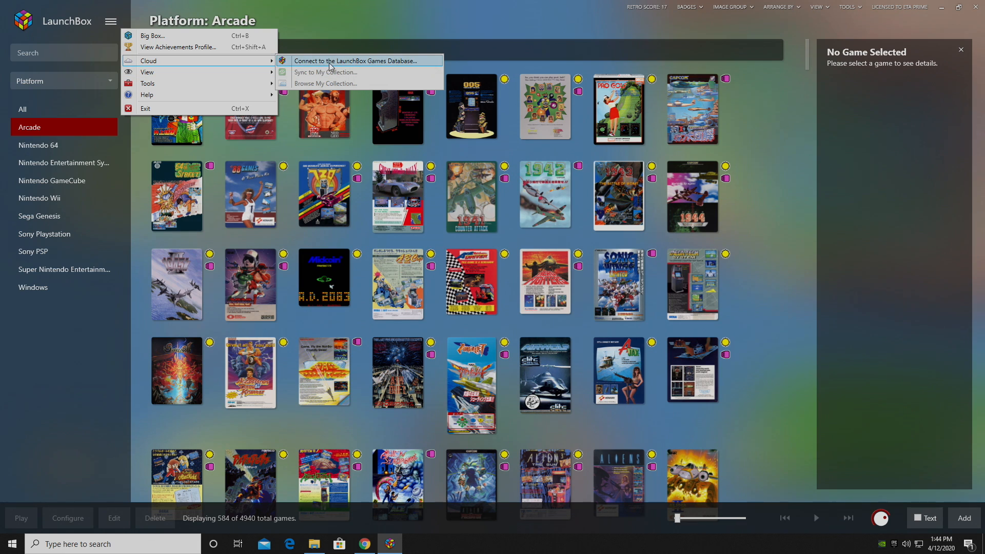
left_click(356, 61)
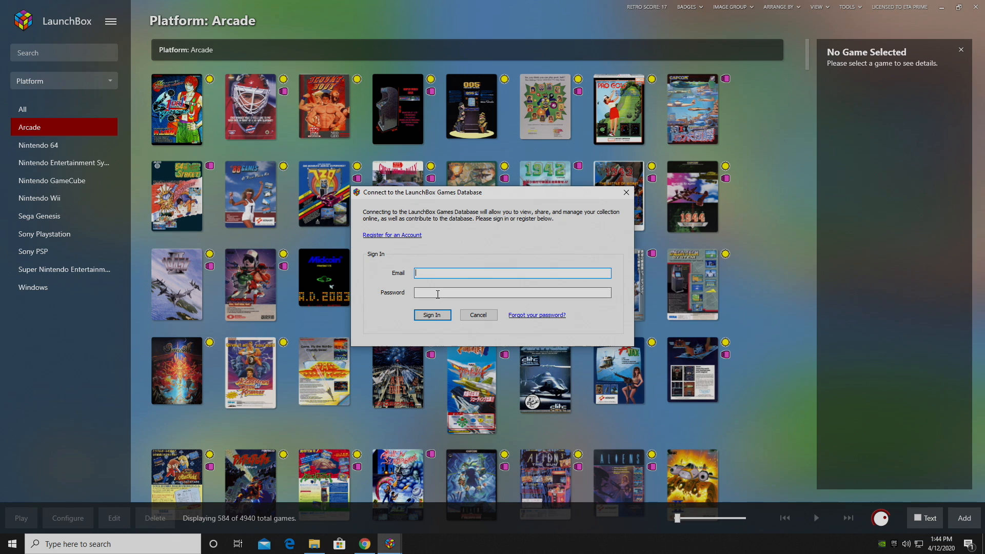
mouse_move(401, 383)
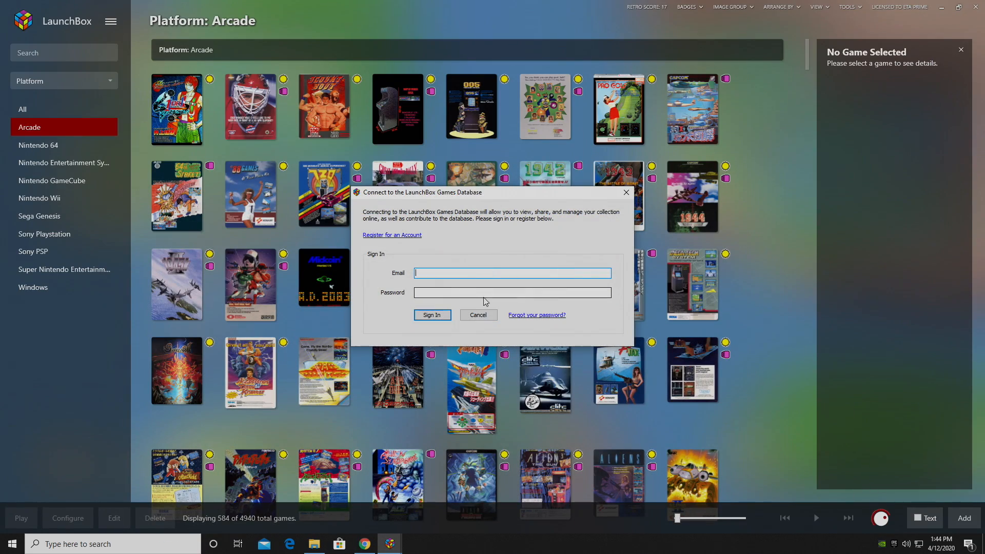
left_click(477, 314)
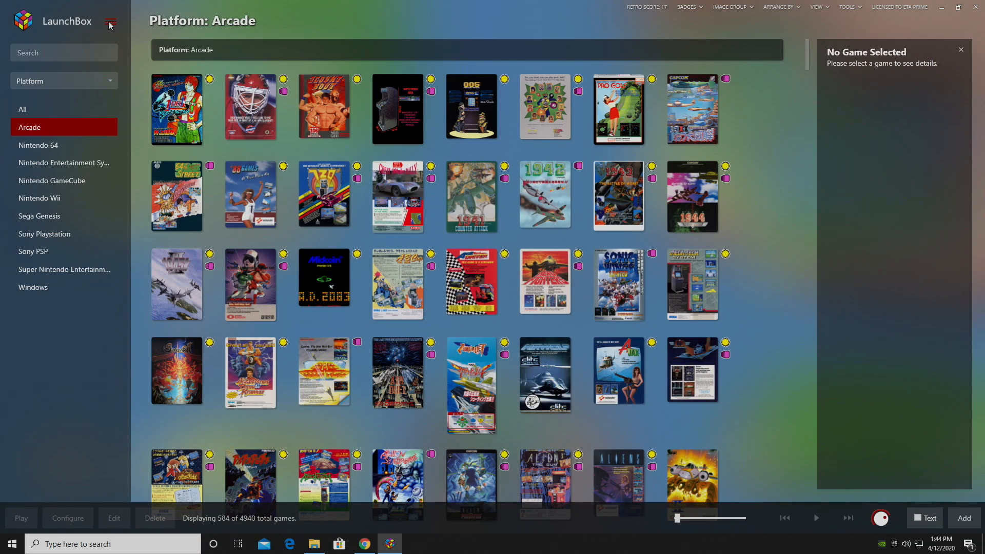
- Enable MAME leaderboard downloads and high-score uploads in Options > Integrations > MAME, then save
left_click(111, 21)
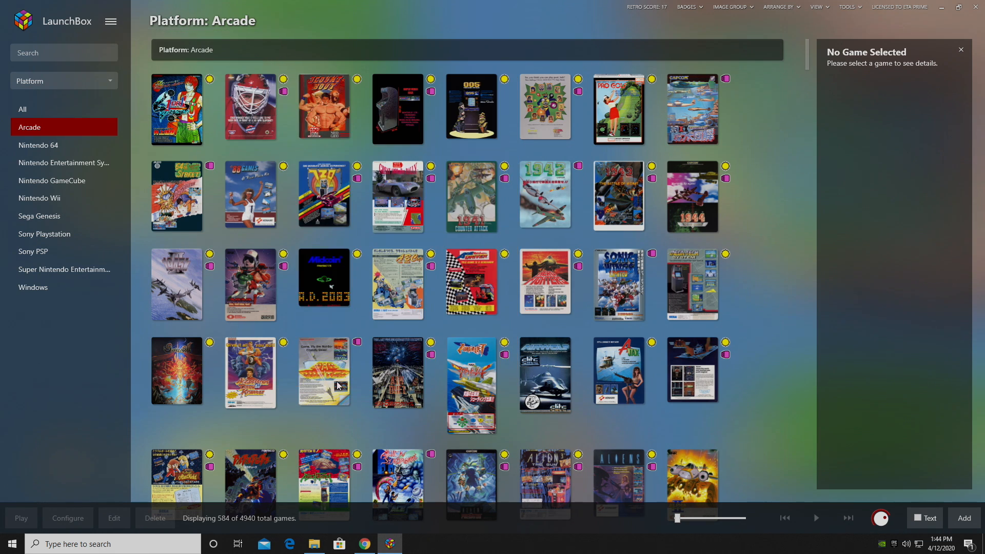
left_click(847, 6)
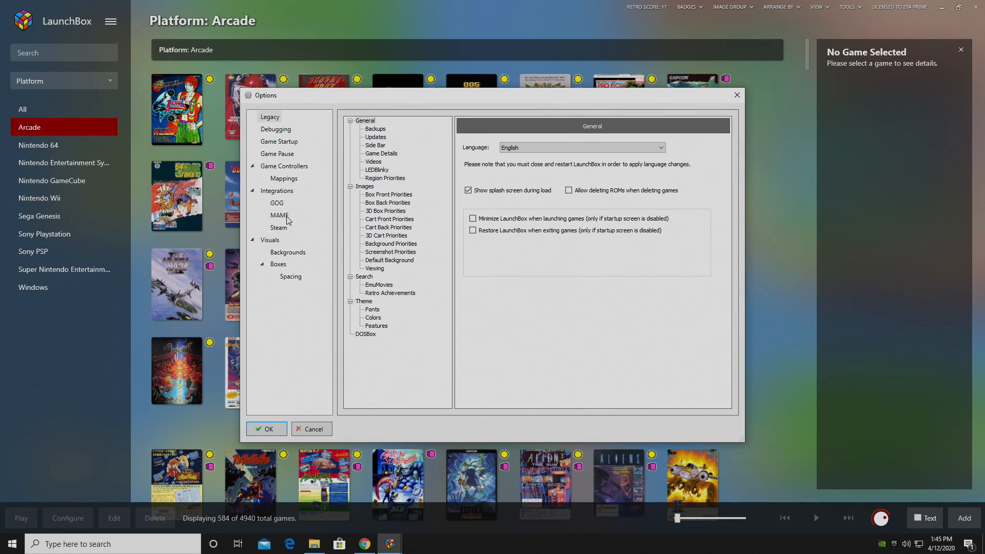
left_click(279, 215)
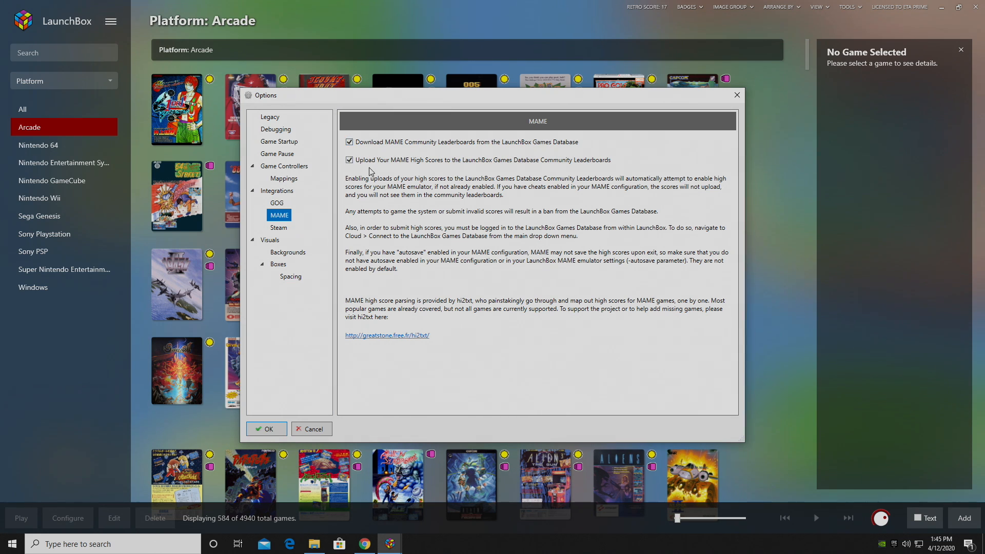
left_click(349, 159)
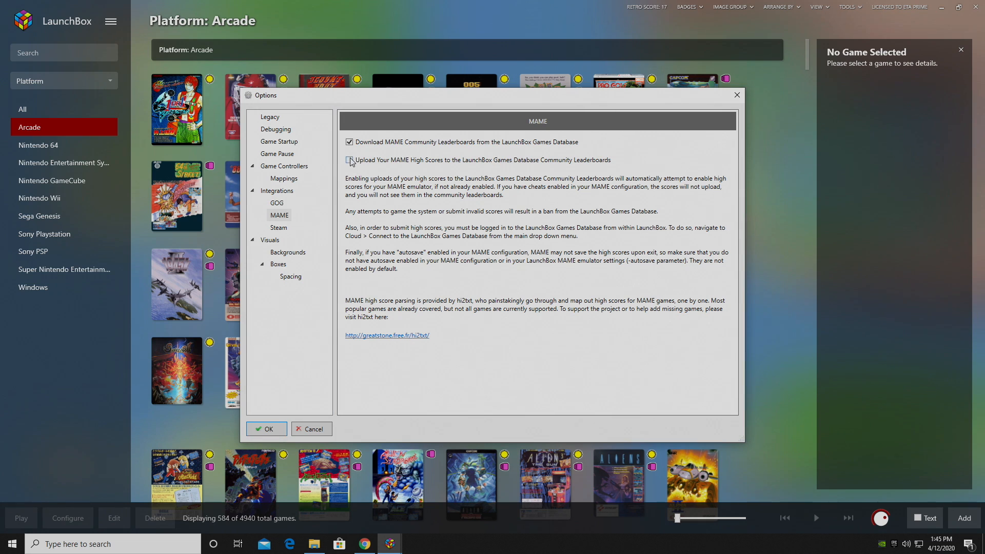
left_click(350, 160)
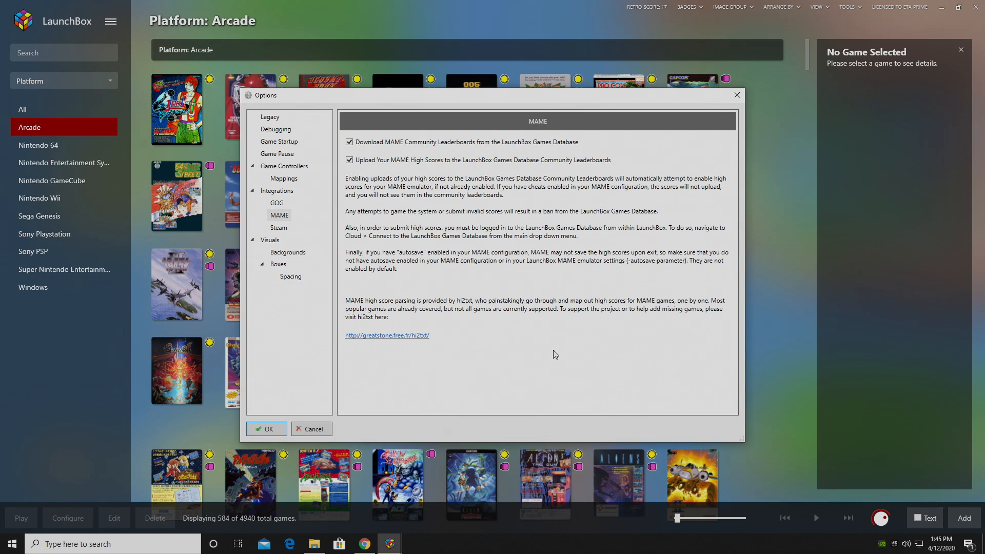
left_click(266, 428)
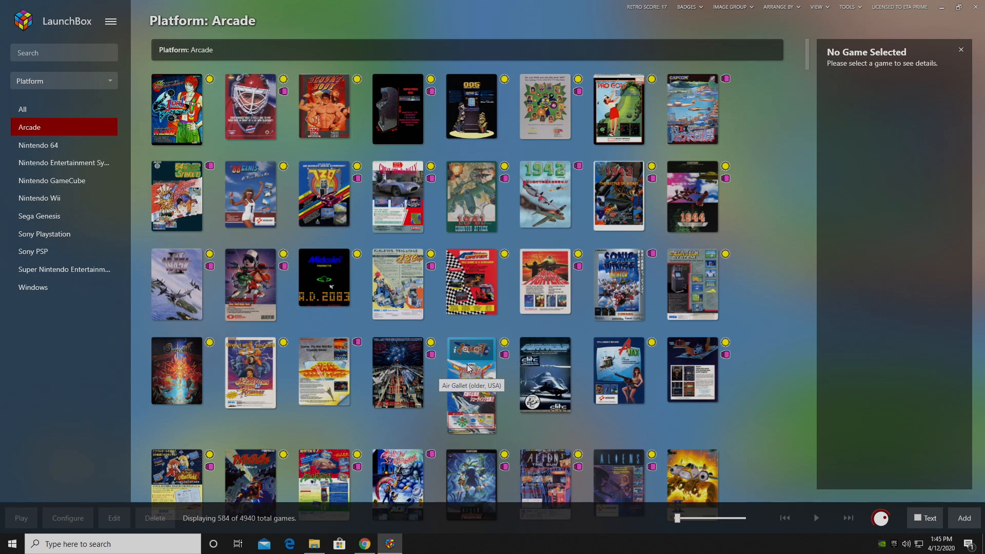
- Select 1941: Counter Attack and open its weekly community leaderboard
left_click(471, 197)
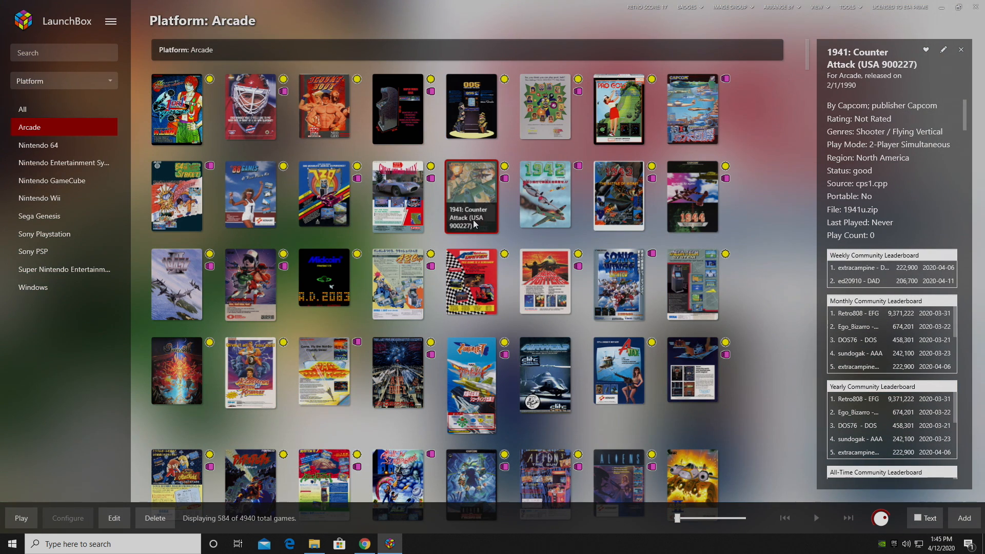
mouse_move(855, 276)
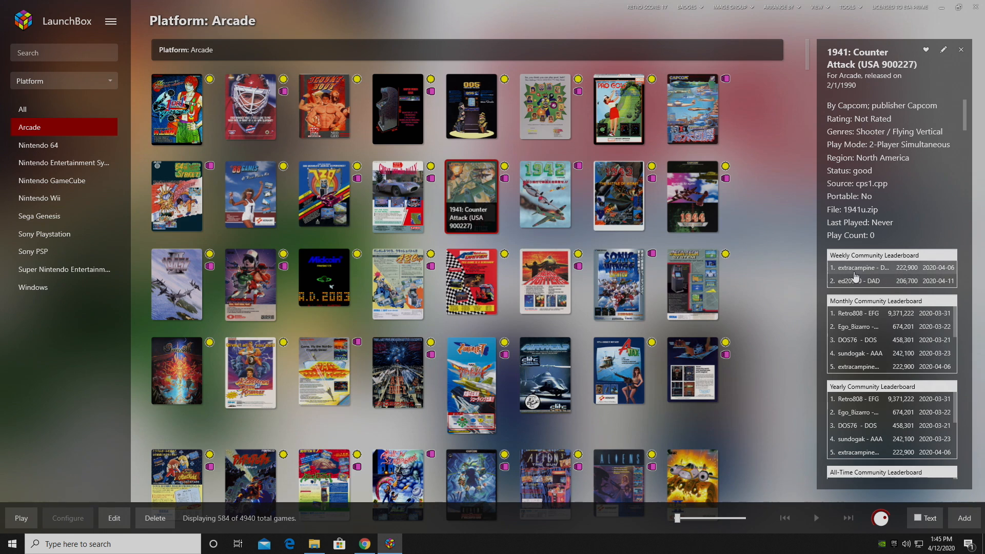
left_click(859, 268)
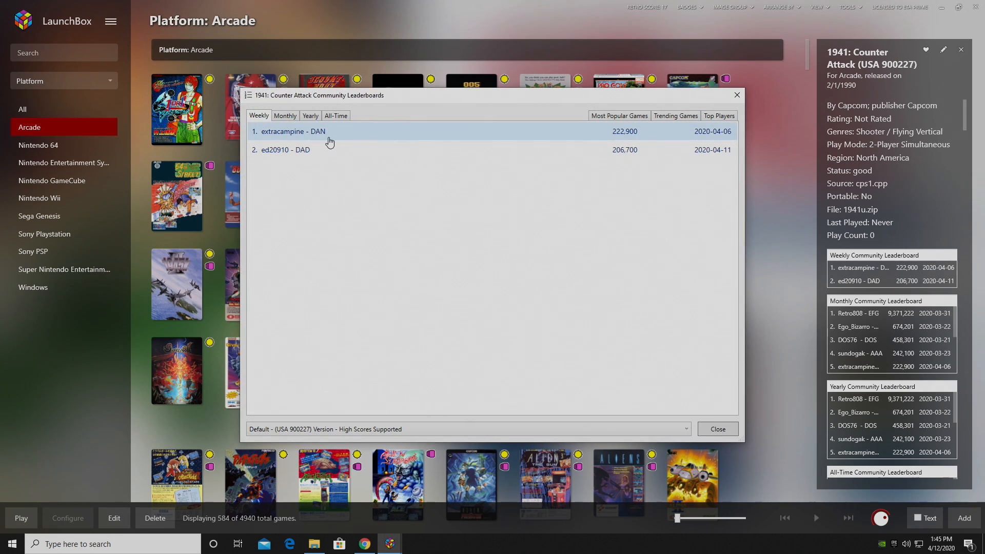
mouse_move(329, 143)
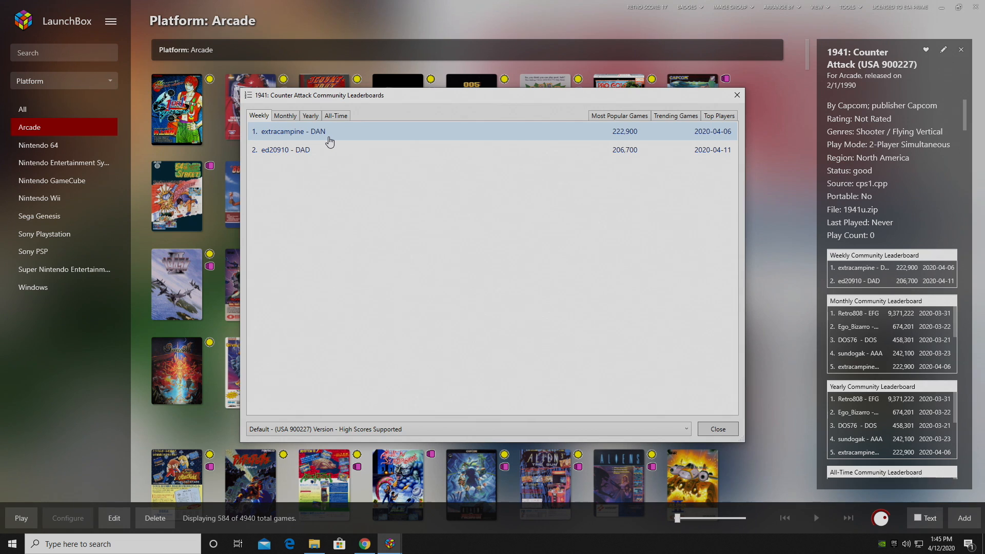
mouse_move(327, 137)
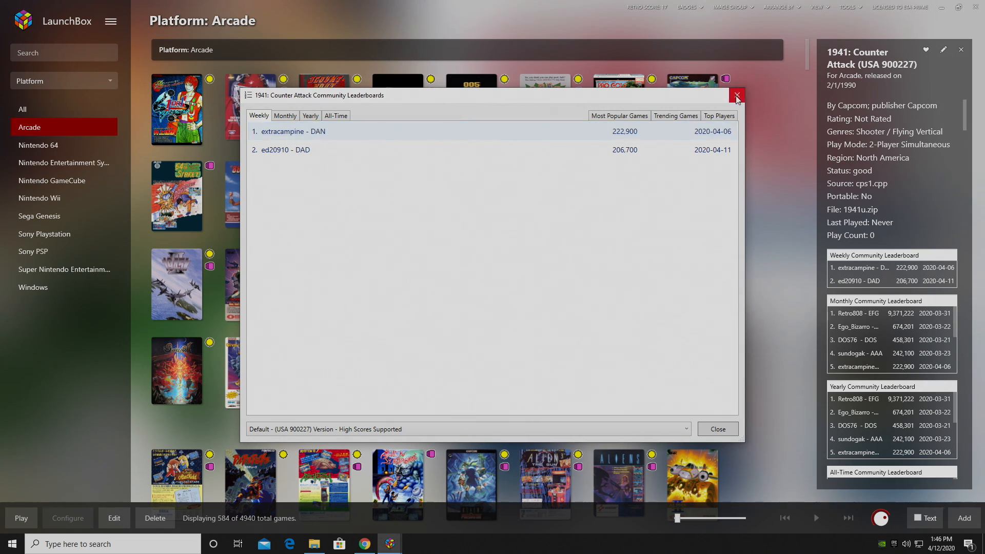
- Close the 1941: Counter Attack leaderboards window
left_click(737, 95)
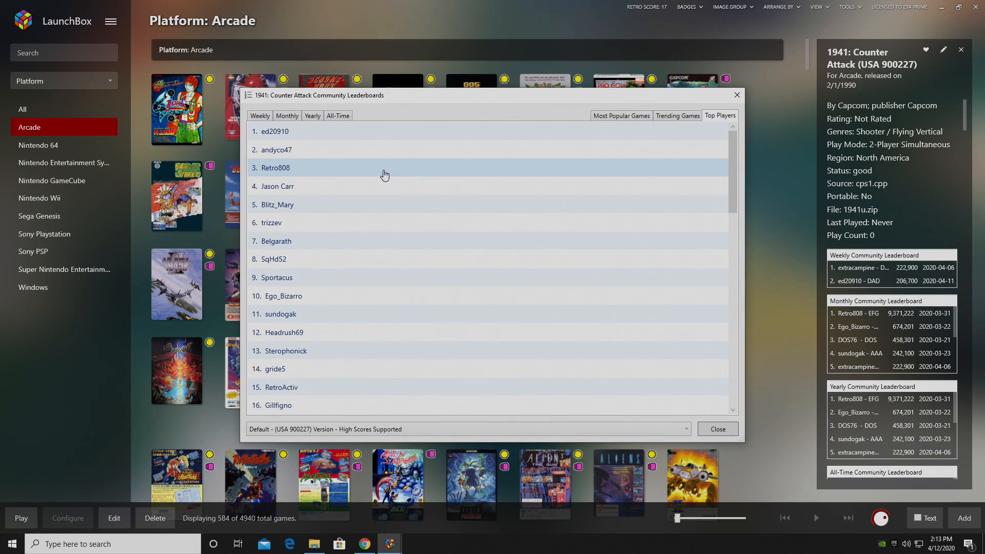
mouse_move(356, 222)
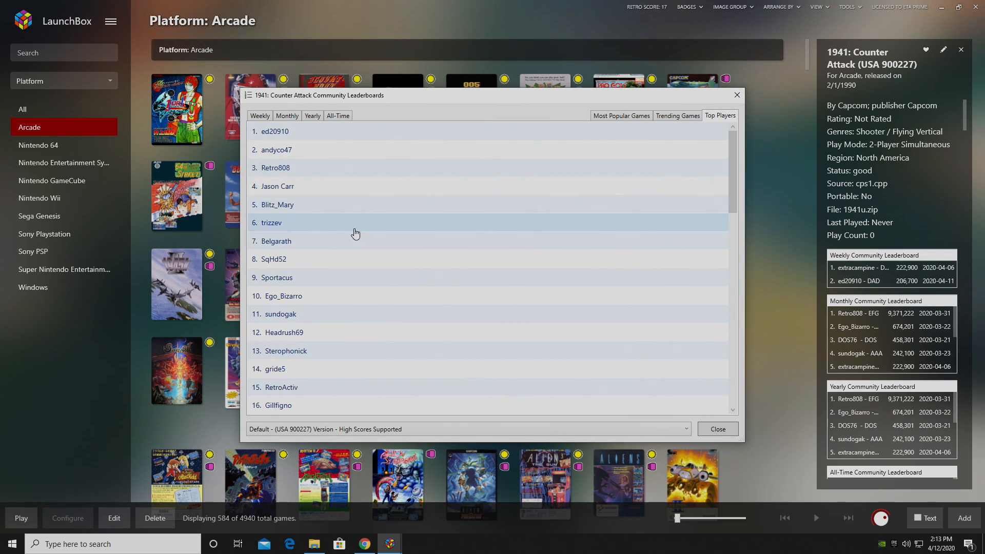
- Scroll the 1941 Top Players list, then return to the LaunchBox library
scroll("down", 3)
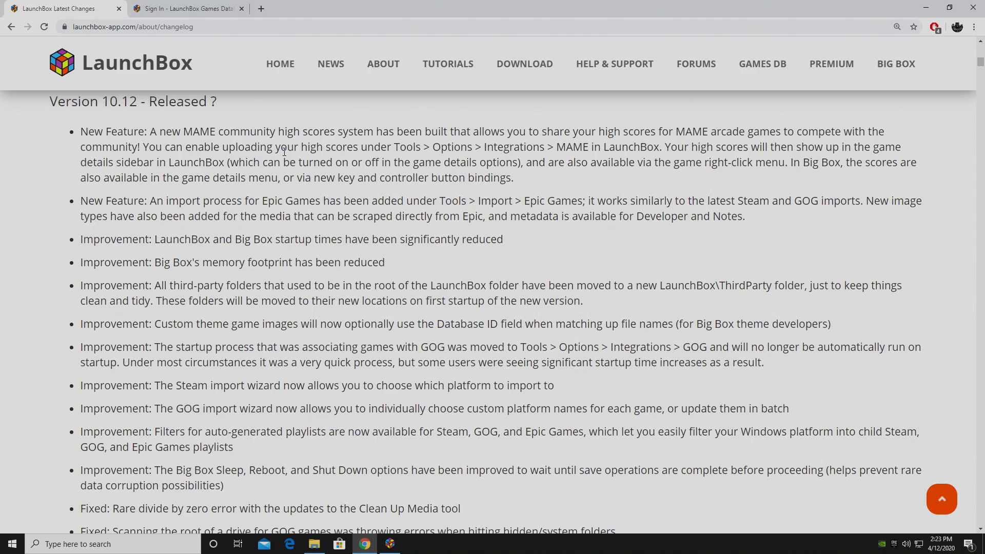
left_click(389, 544)
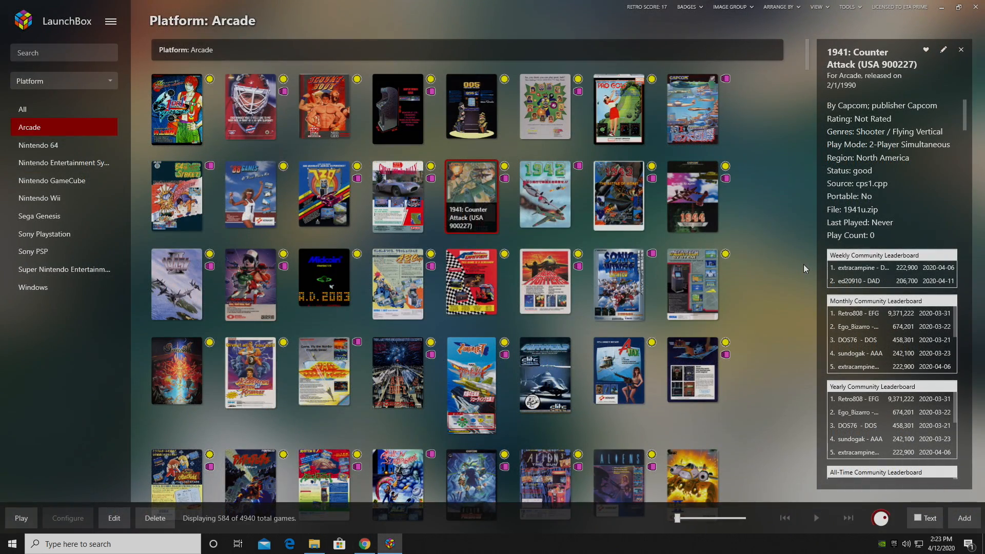
- Import Epic Games titles into Windows with Epic metadata prioritized, and sign in to Epic
left_click(112, 21)
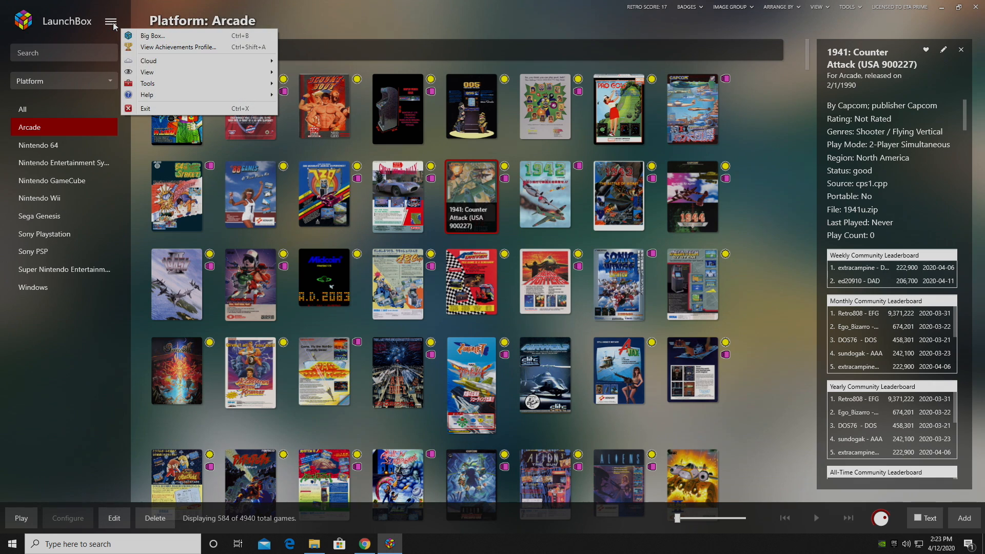
left_click(148, 83)
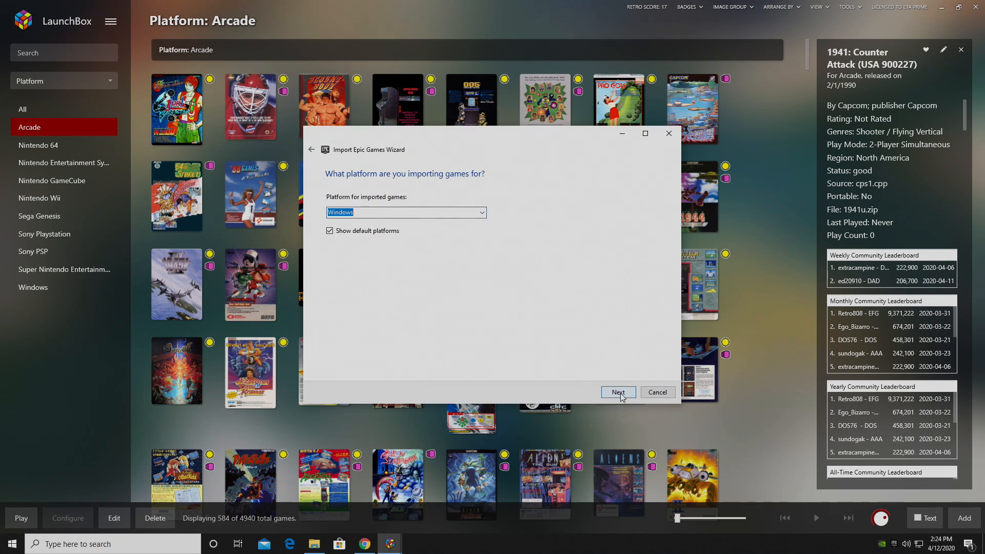
left_click(616, 392)
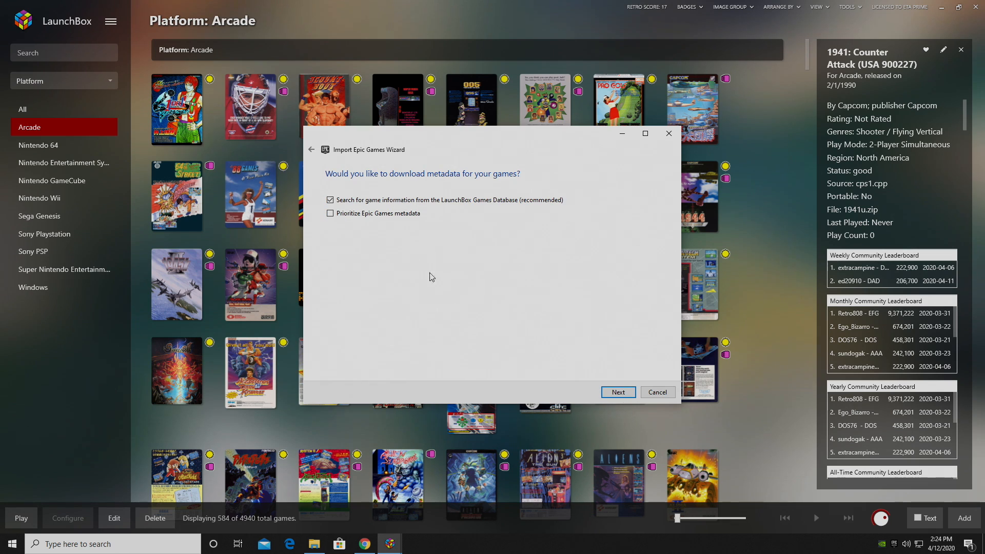
left_click(330, 213)
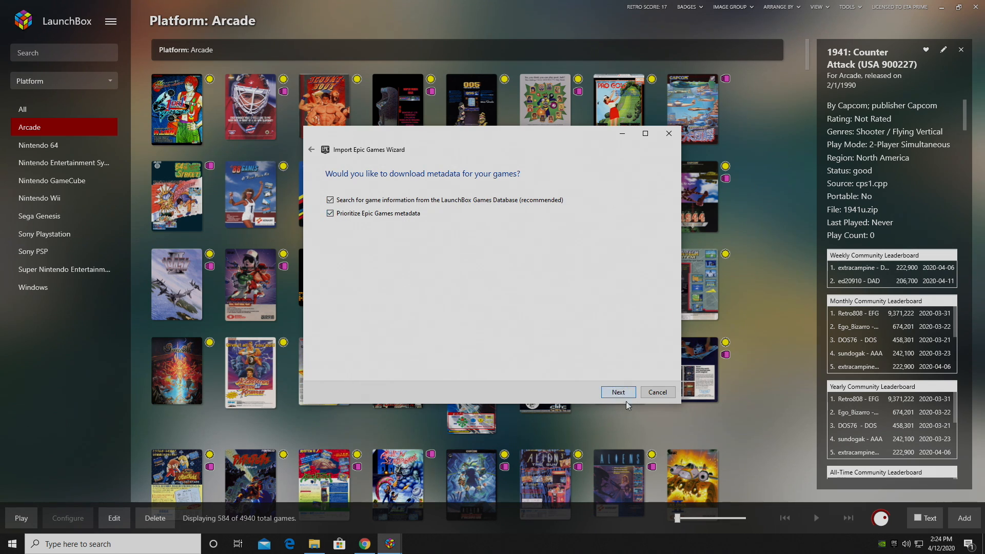
left_click(616, 392)
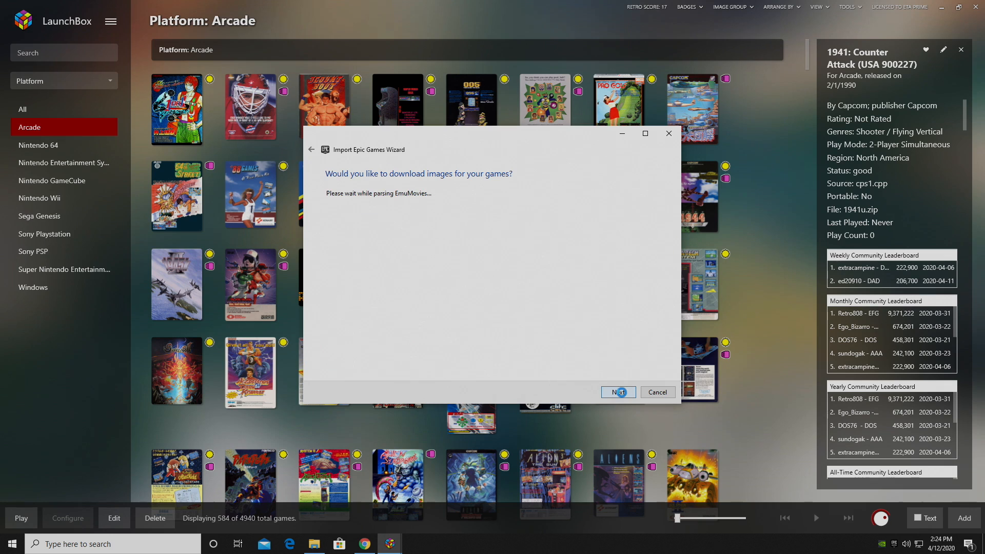
left_click(617, 392)
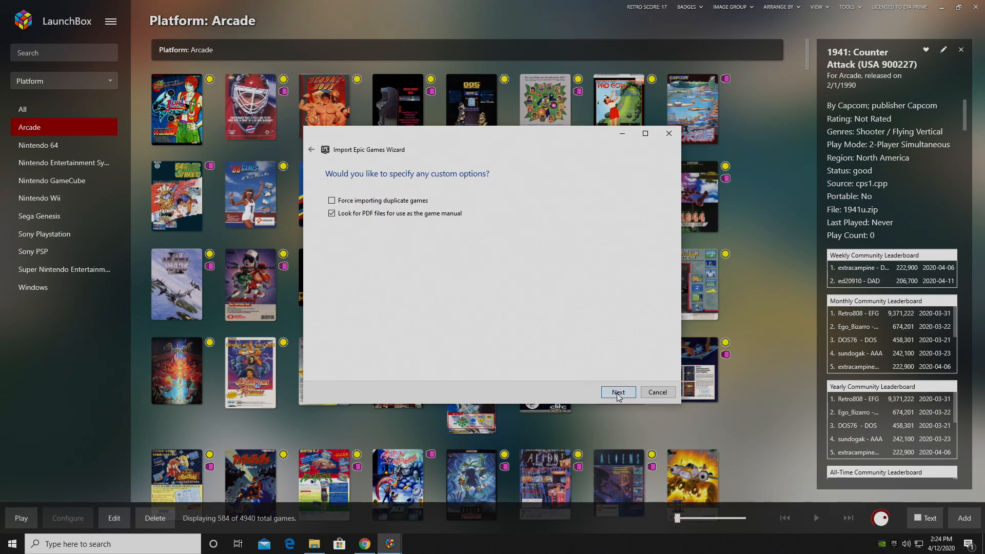
left_click(618, 392)
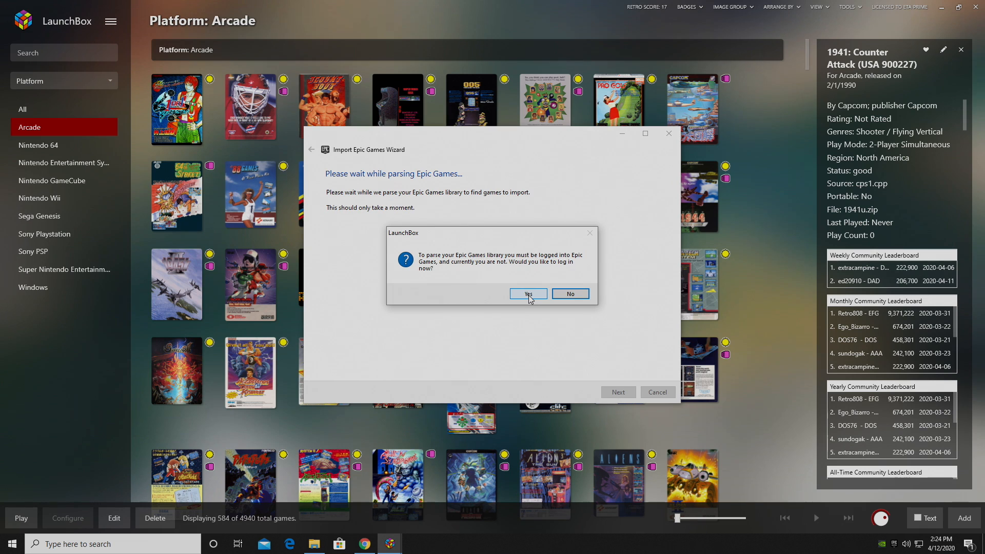
left_click(528, 294)
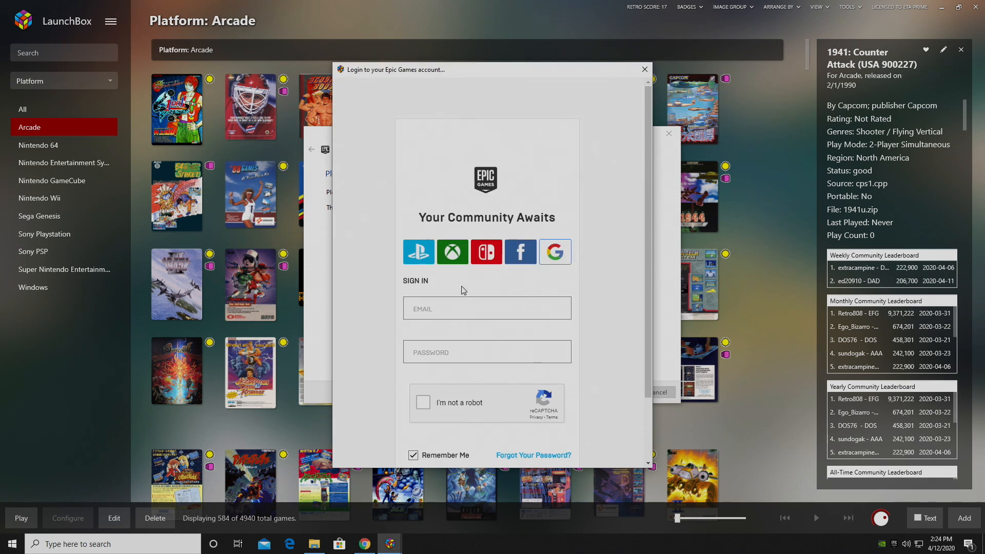
left_click(486, 308)
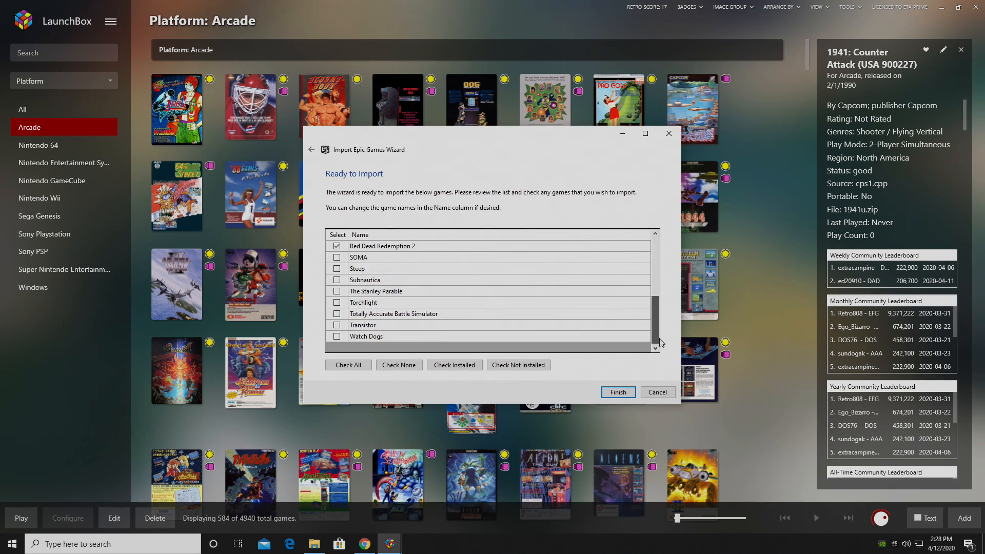
- Select only the installed Epic games and import them, starting with Red Dead Redemption 2
left_click(453, 365)
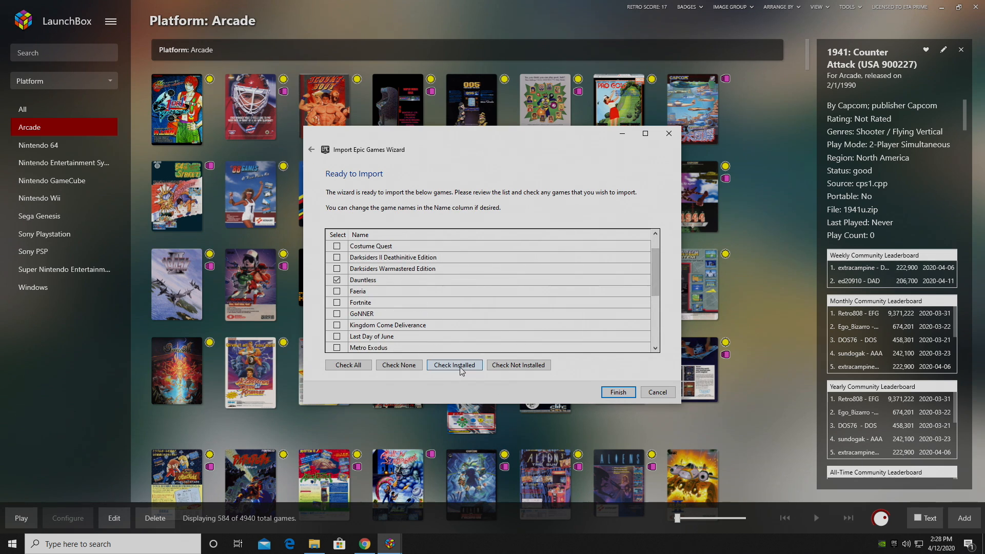
mouse_move(517, 364)
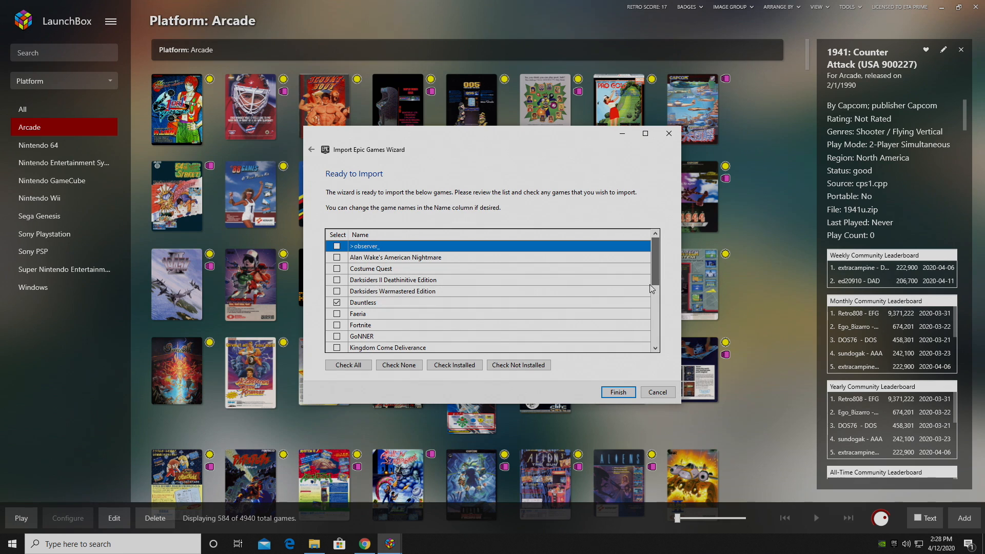
left_click(617, 392)
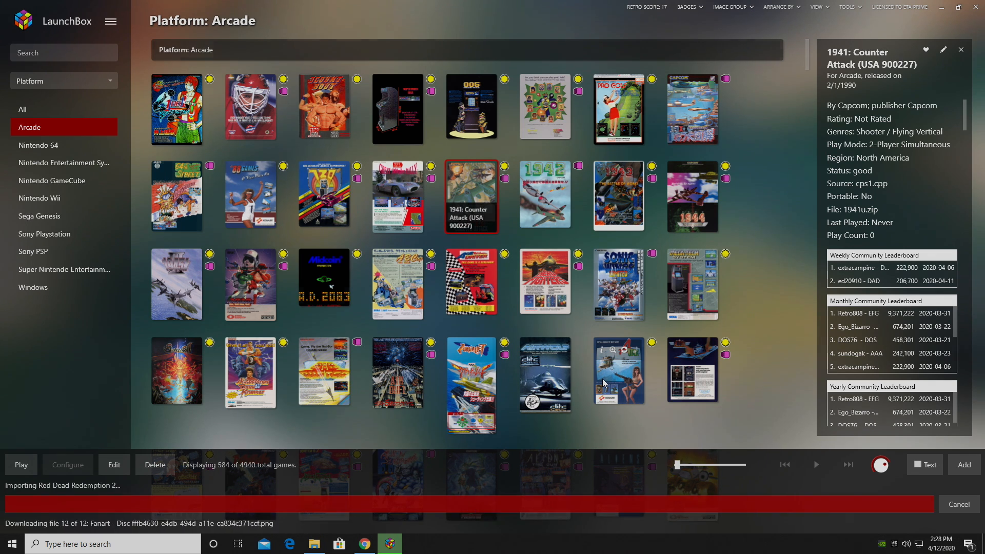
- View the 17-game Windows library and highlight the MAME community high scores changelog text
left_click(33, 288)
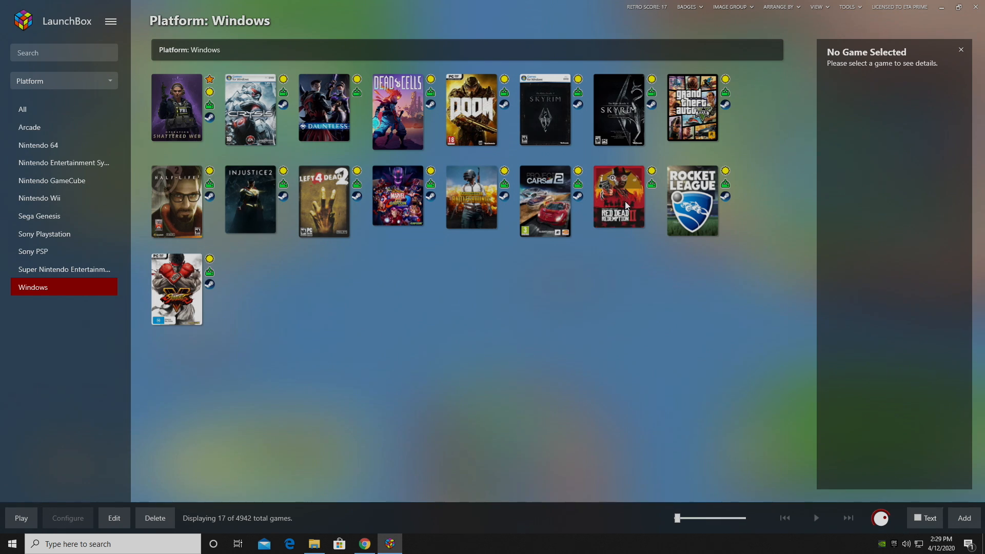
mouse_move(324, 107)
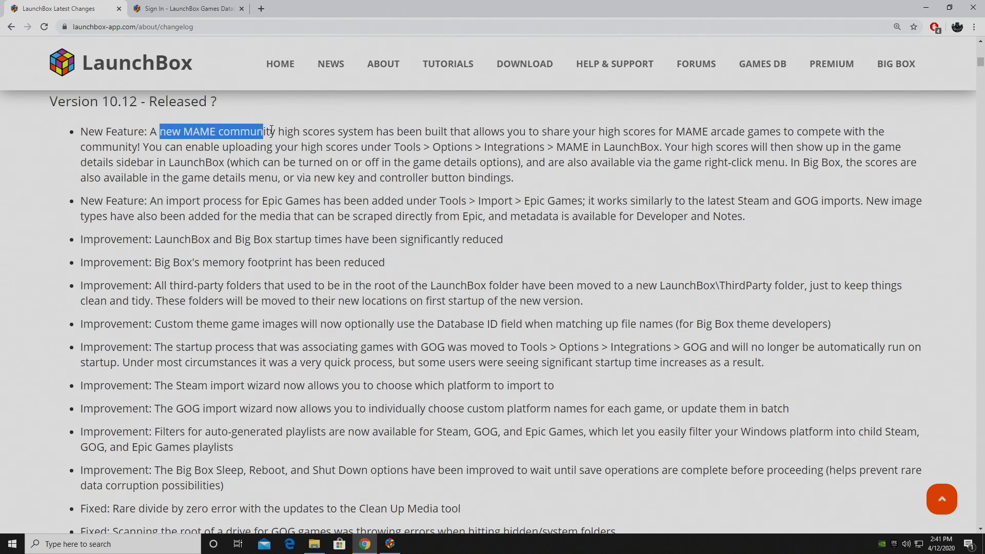
left_click_drag(263, 132, 372, 132)
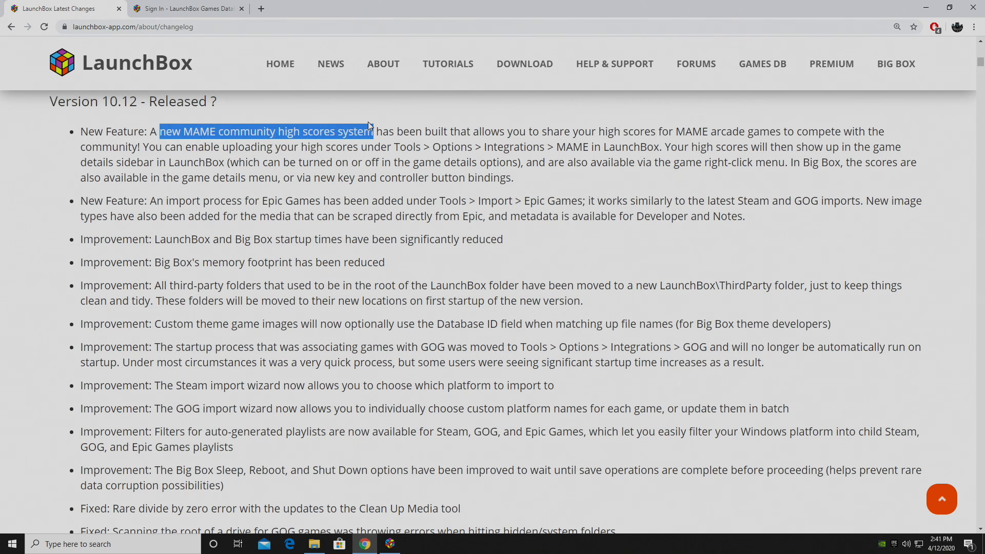